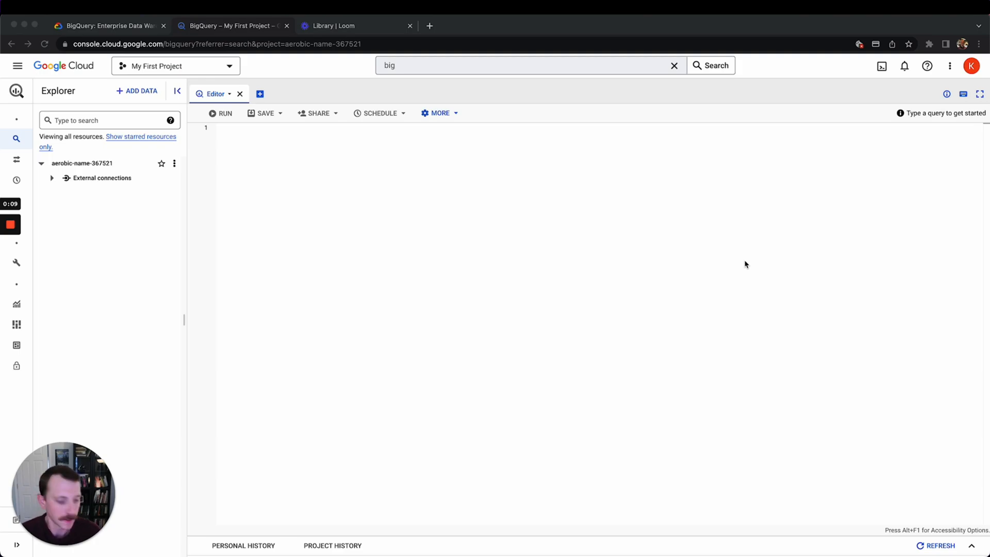
pyautogui.moveTo(223, 218)
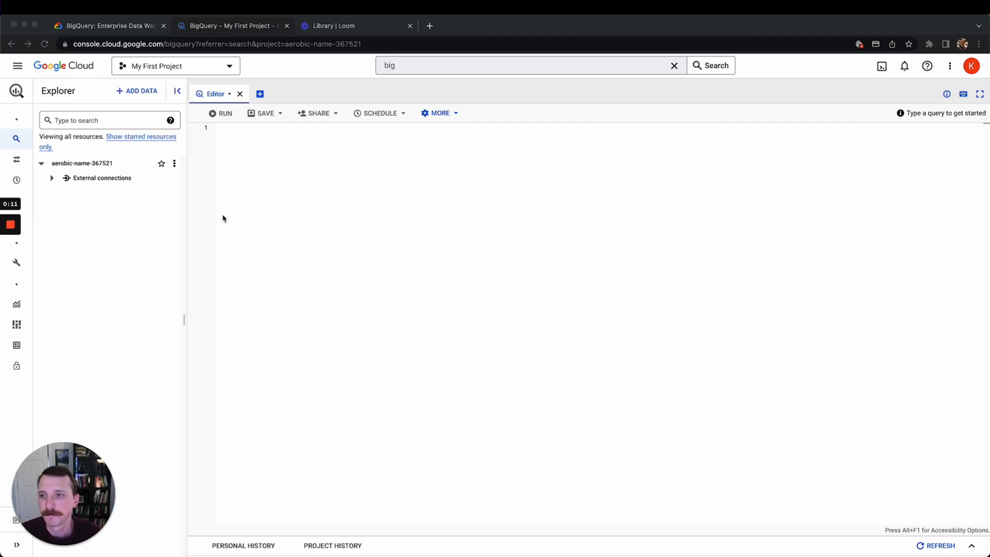
pyautogui.moveTo(241, 181)
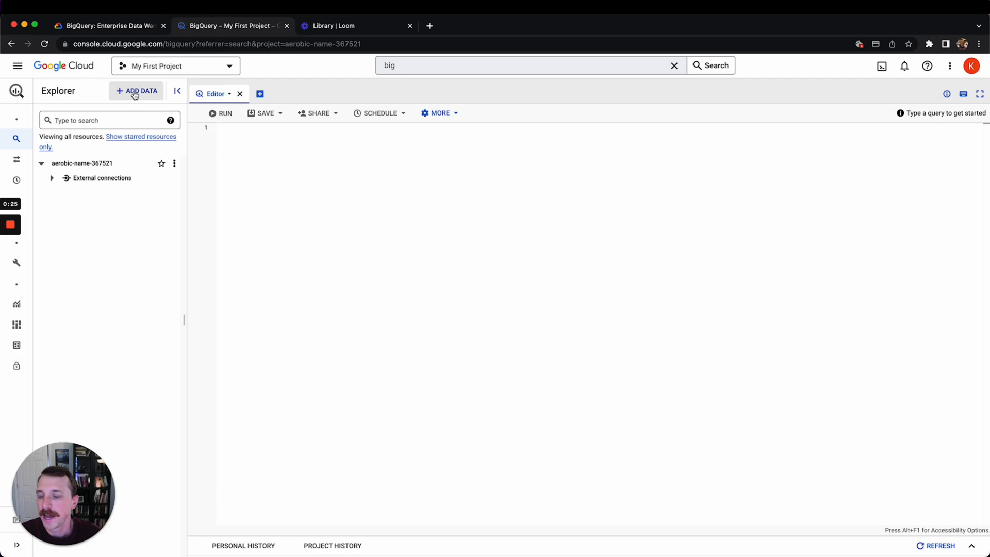
# - Bring up the Public Datasets Marketplace catalogue from the Add Data sources
pyautogui.click(137, 90)
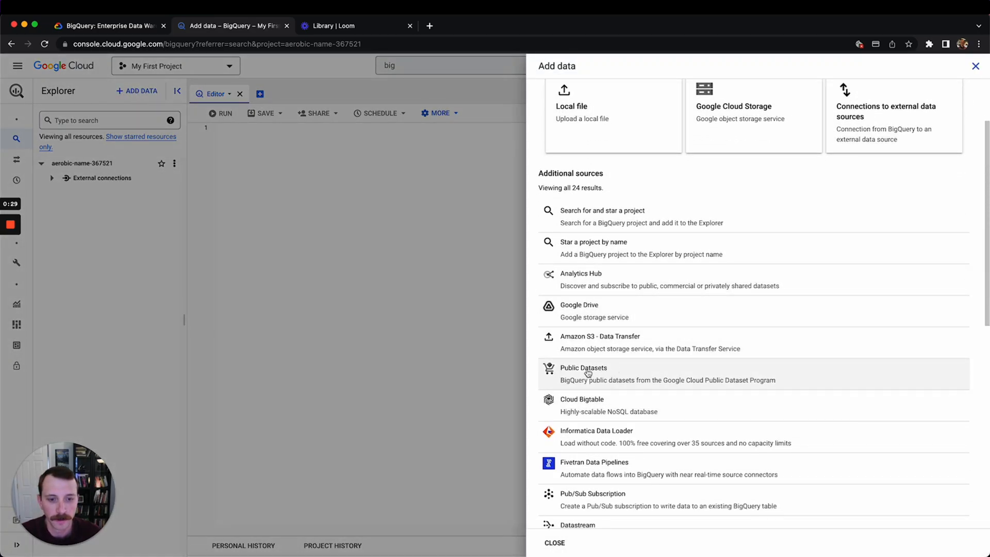
pyautogui.click(554, 543)
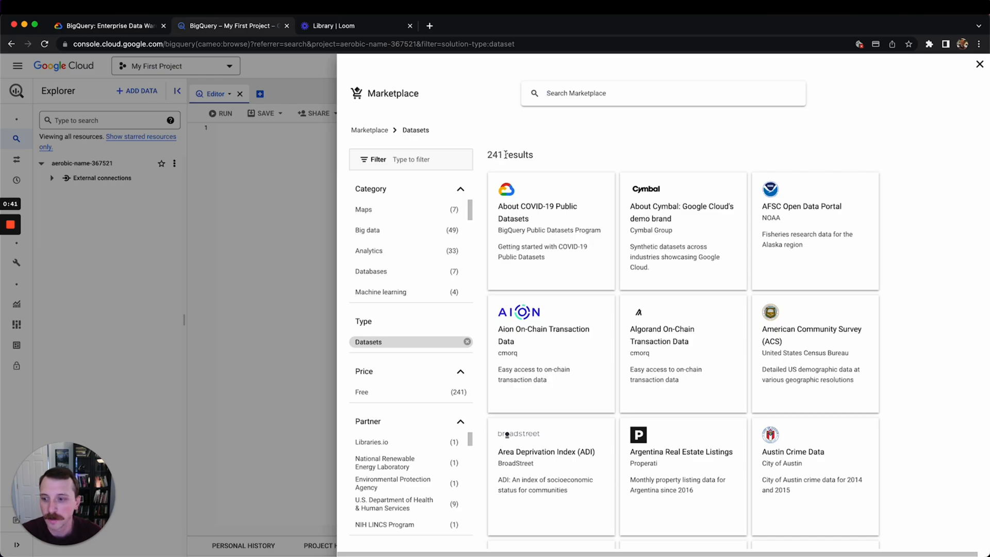
# - Scroll through the Marketplace listings such as Chicago Crime Data and CMIP6, then close the panel
pyautogui.scroll(-3)
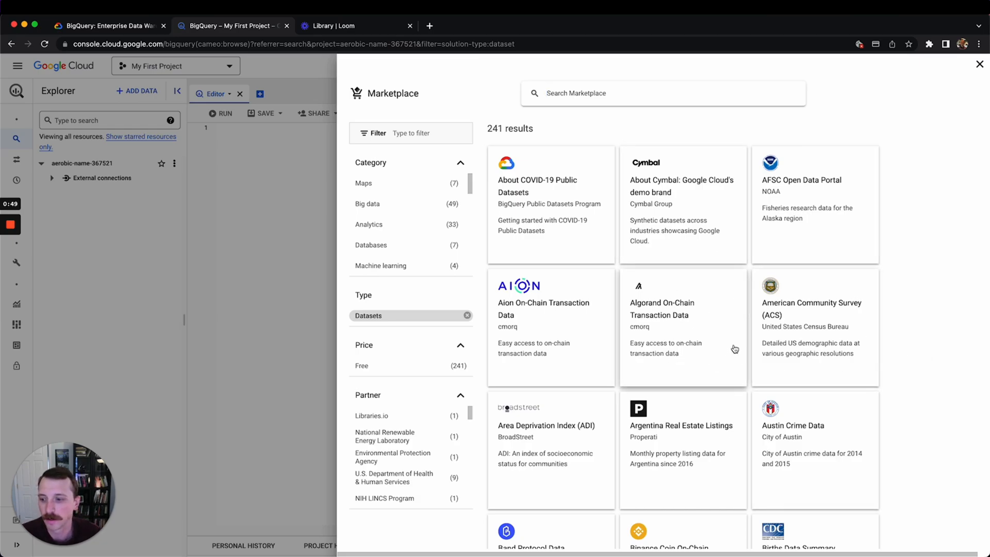
pyautogui.moveTo(714, 276)
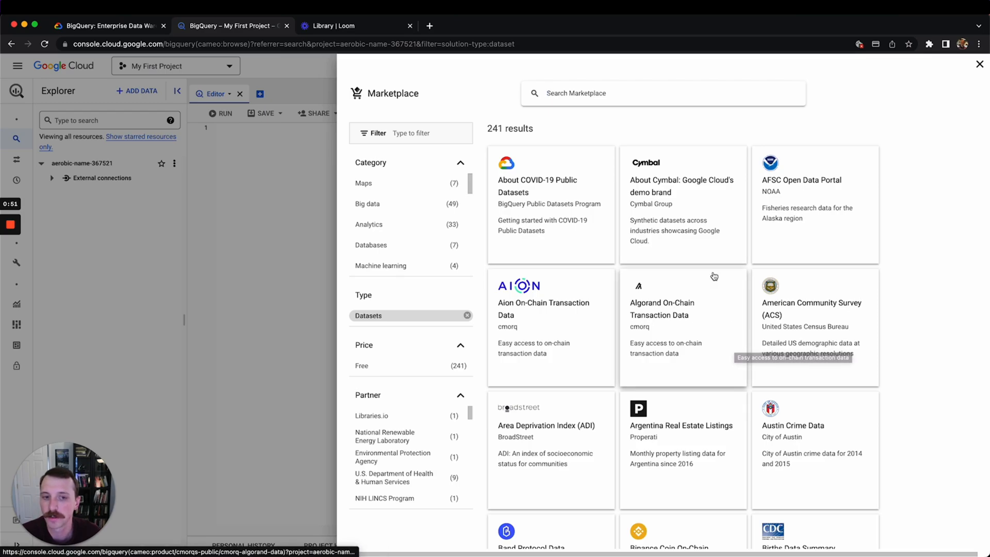
pyautogui.click(389, 365)
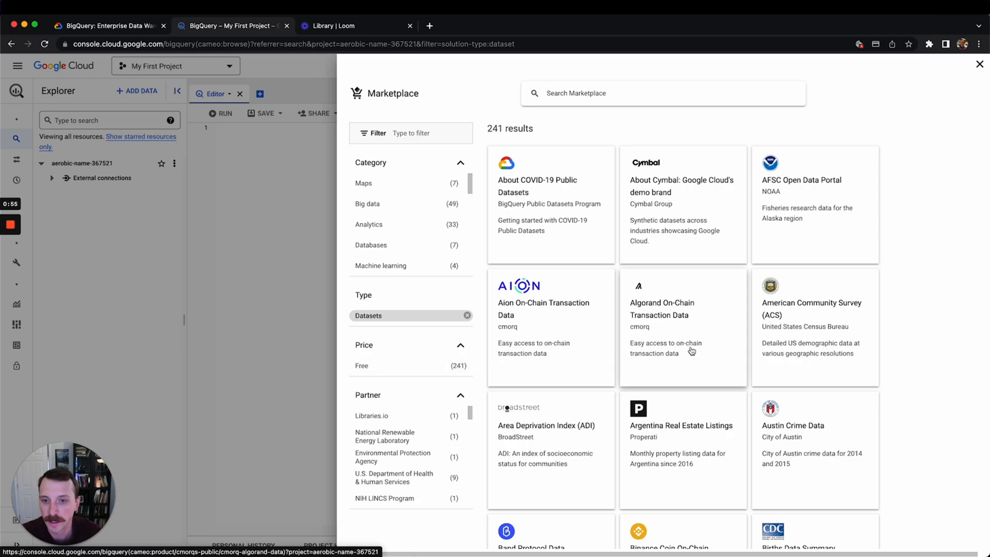
pyautogui.moveTo(896, 245)
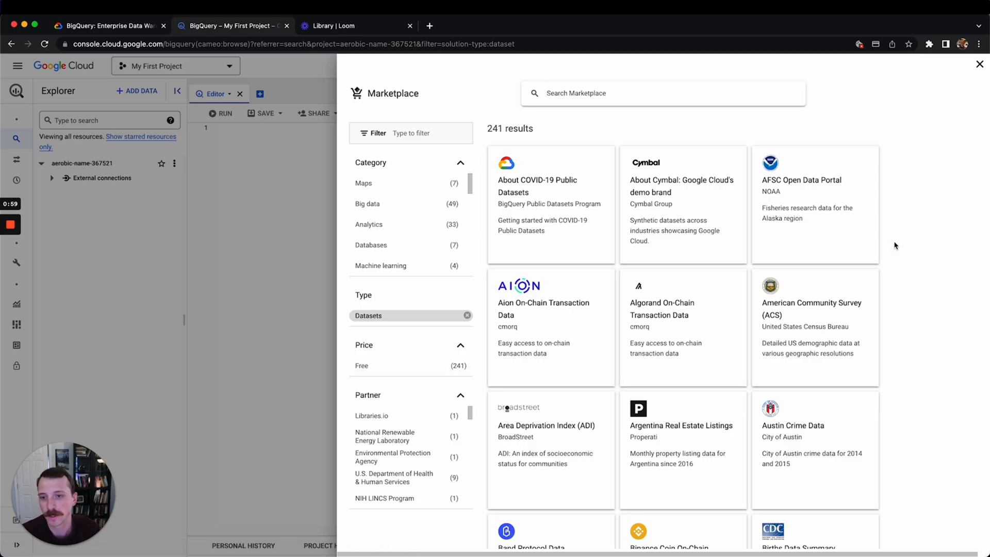
pyautogui.moveTo(713, 322)
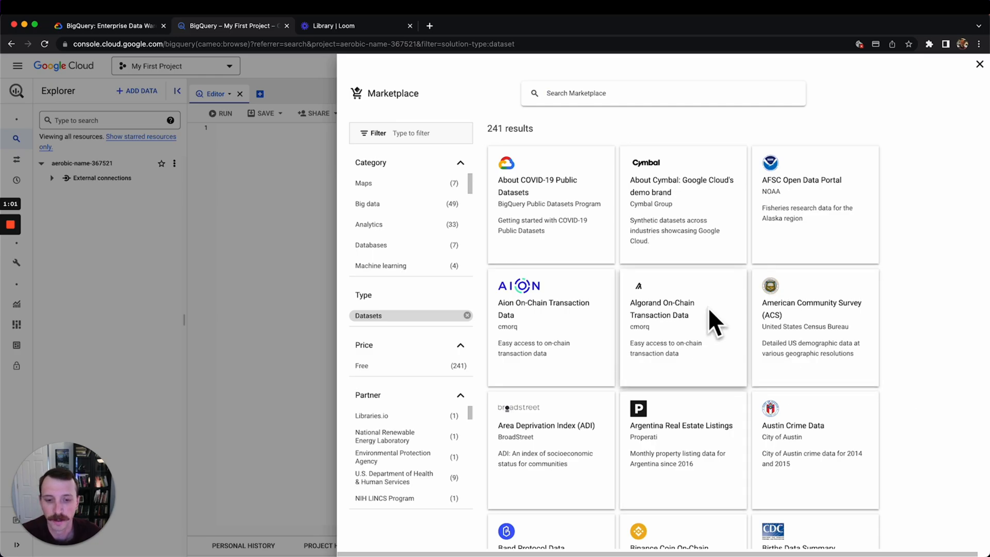
pyautogui.scroll(-3)
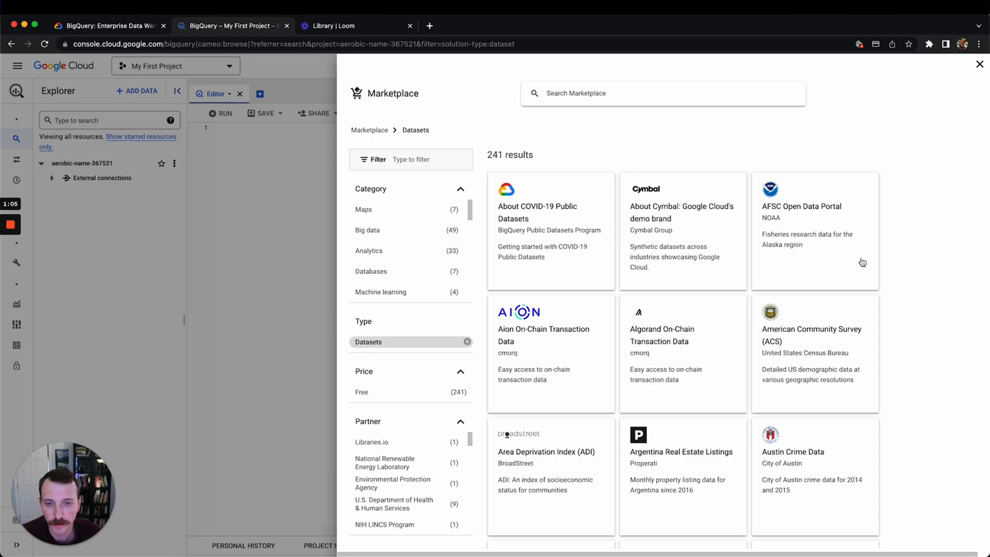
pyautogui.moveTo(659, 347)
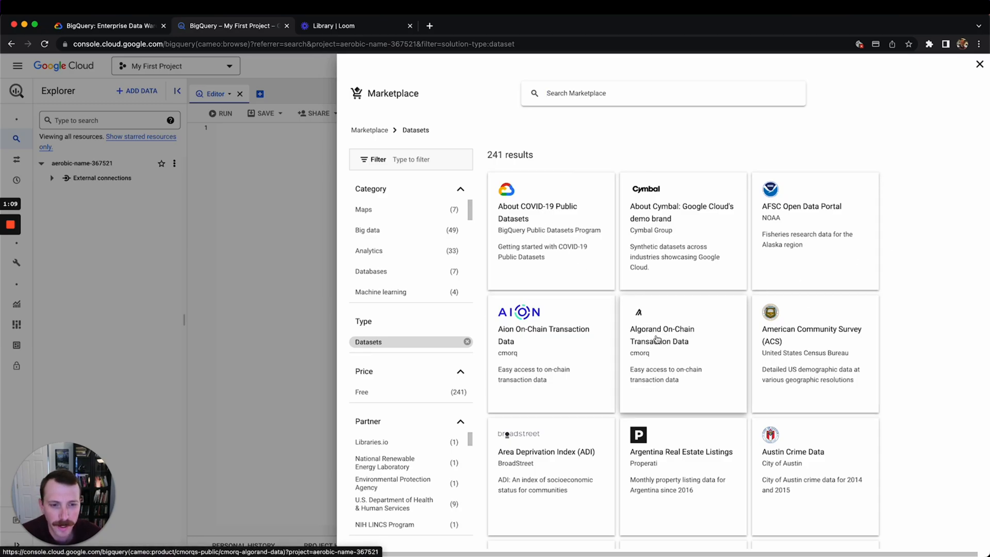
pyautogui.scroll(-3)
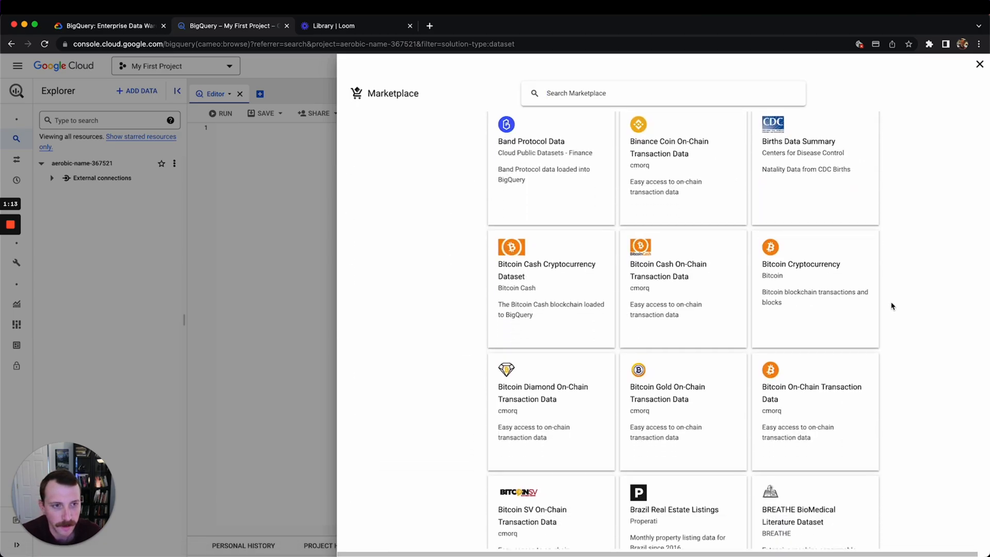
pyautogui.scroll(-3)
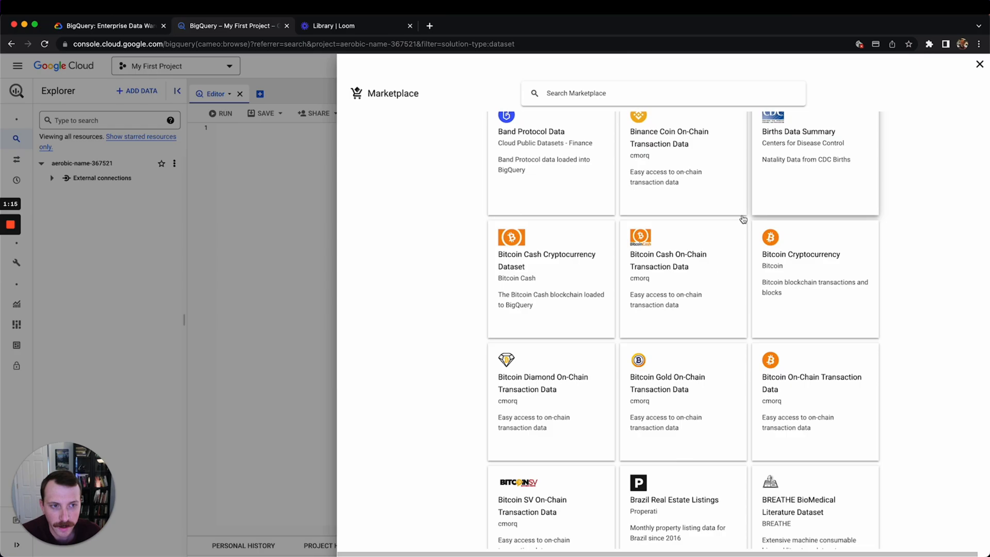
pyautogui.scroll(-3)
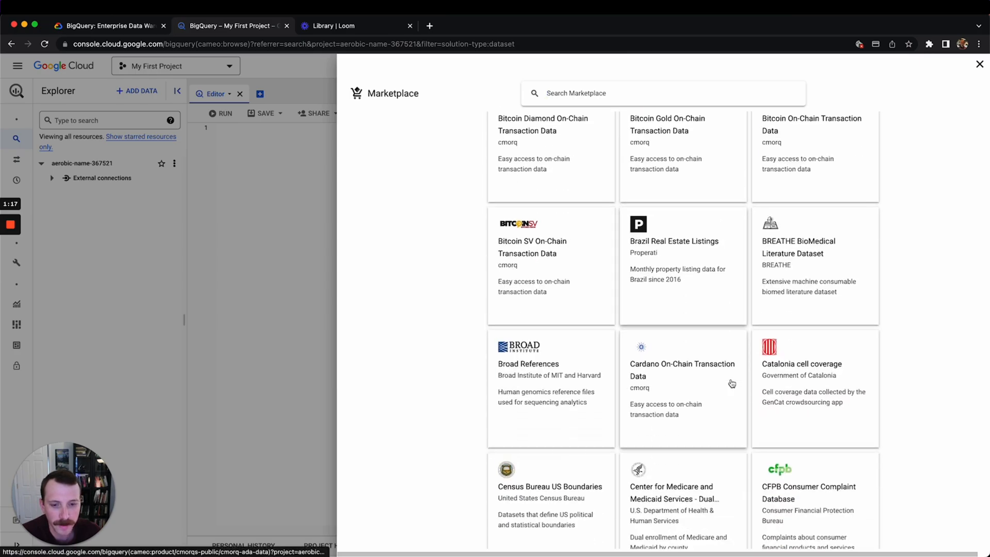
pyautogui.scroll(-3)
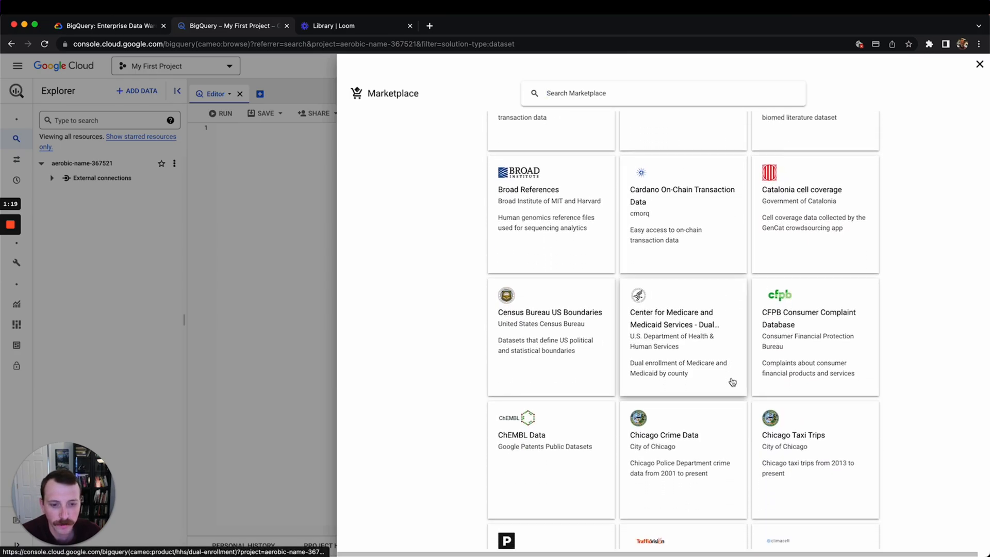
pyautogui.scroll(-3)
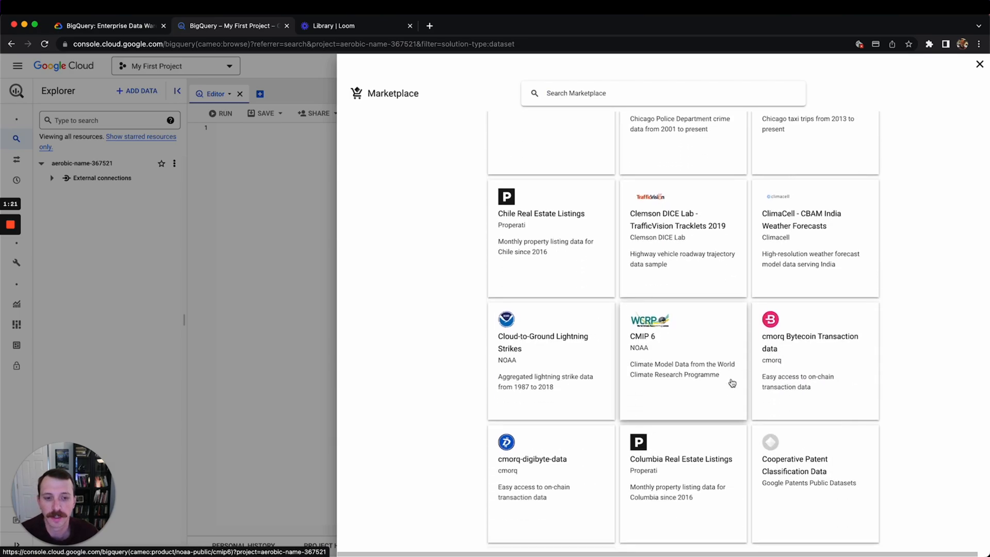
pyautogui.scroll(-3)
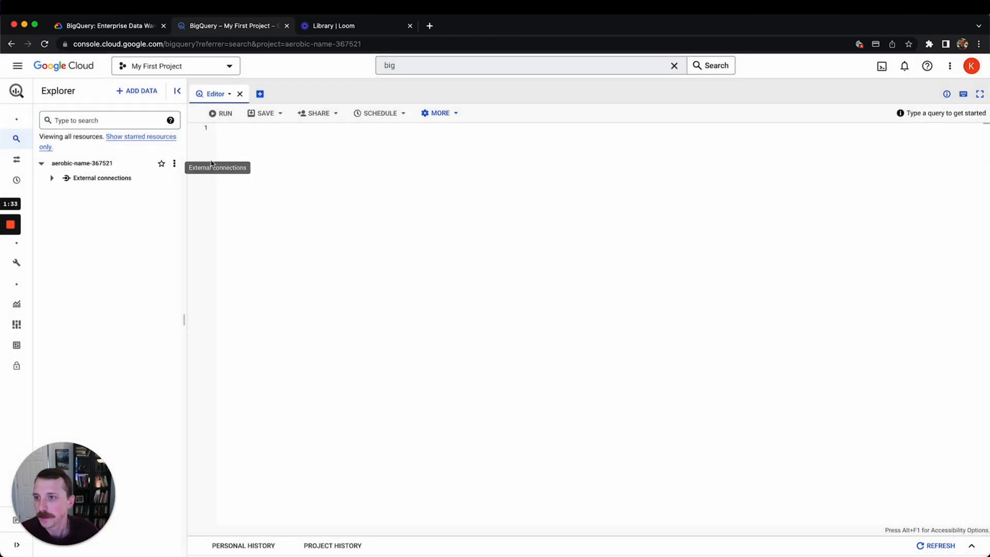
# - Search the Explorer for 'public' and star the bigquery-public-data project
pyautogui.click(107, 120)
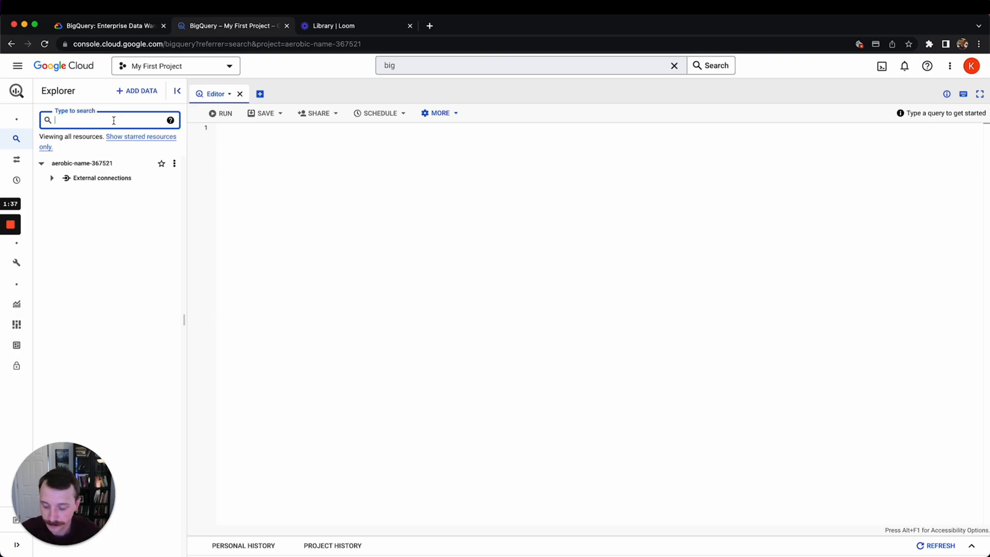
pyautogui.write('public')
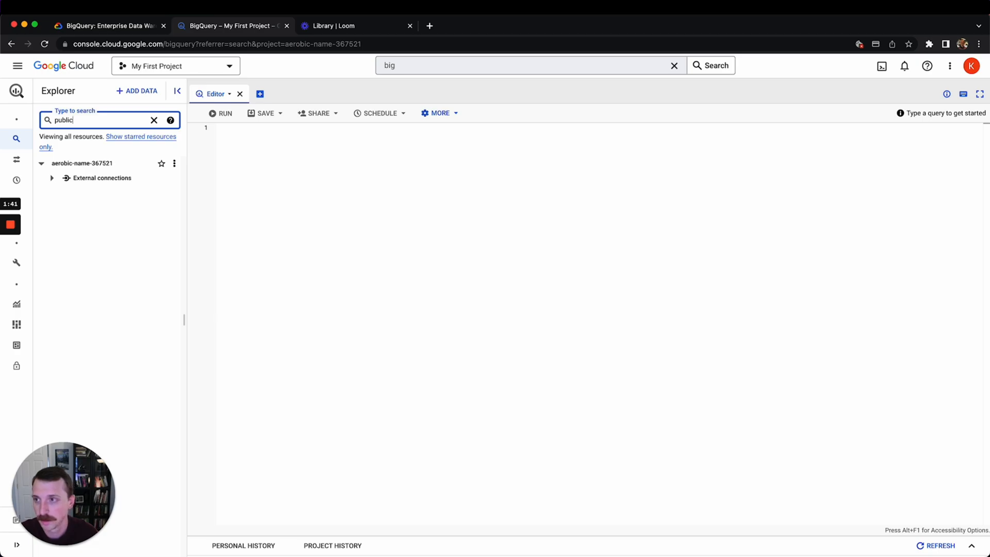
pyautogui.write('public')
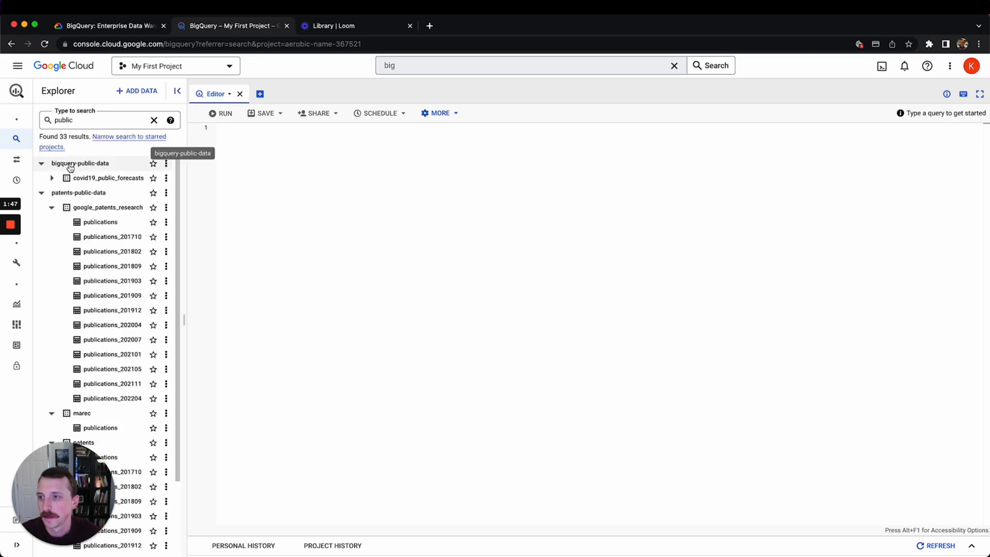
pyautogui.moveTo(89, 169)
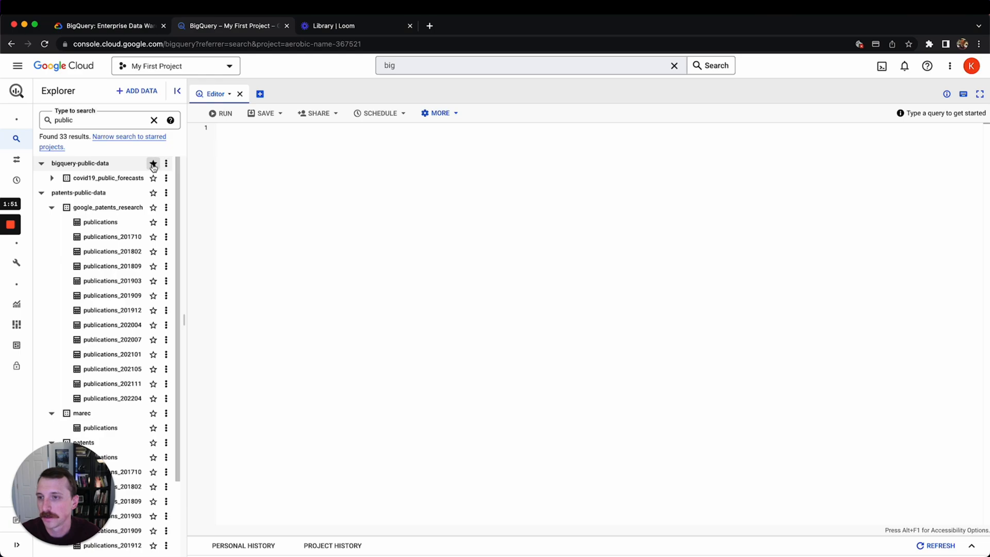
pyautogui.click(152, 163)
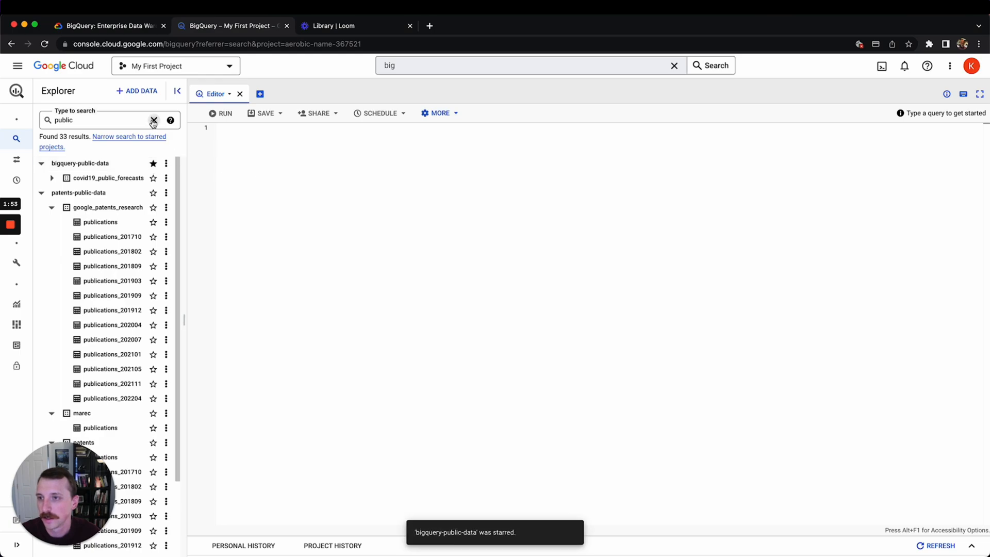
pyautogui.click(152, 120)
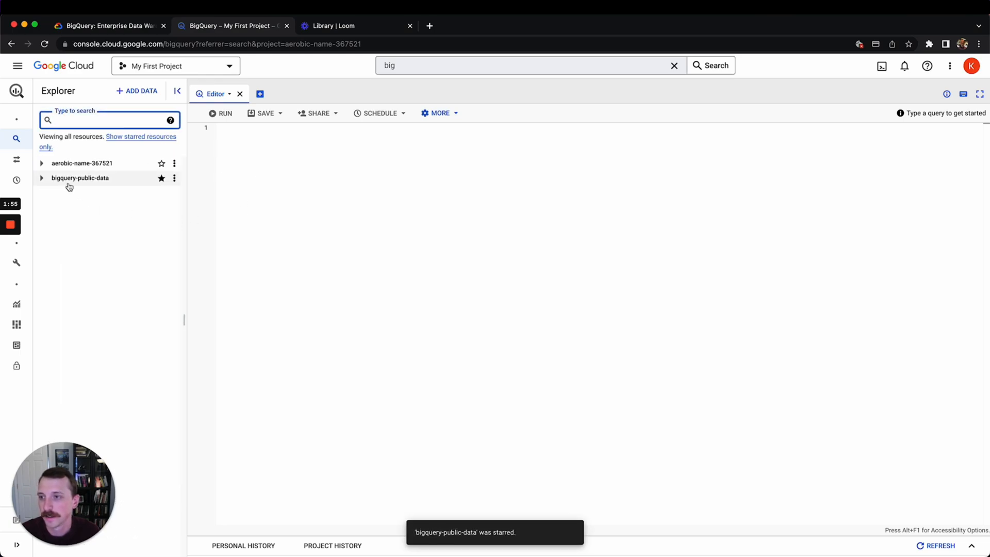
pyautogui.moveTo(90, 184)
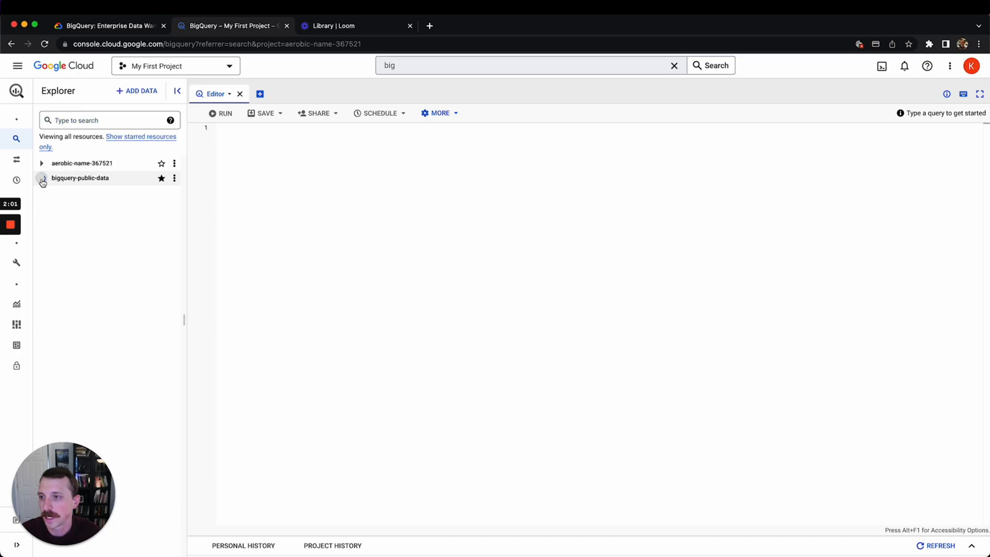
# - Expand bigquery-public-data, peek into bitcoin_blockchain, then expand austin_waste to list waste_and_diversion
pyautogui.click(42, 177)
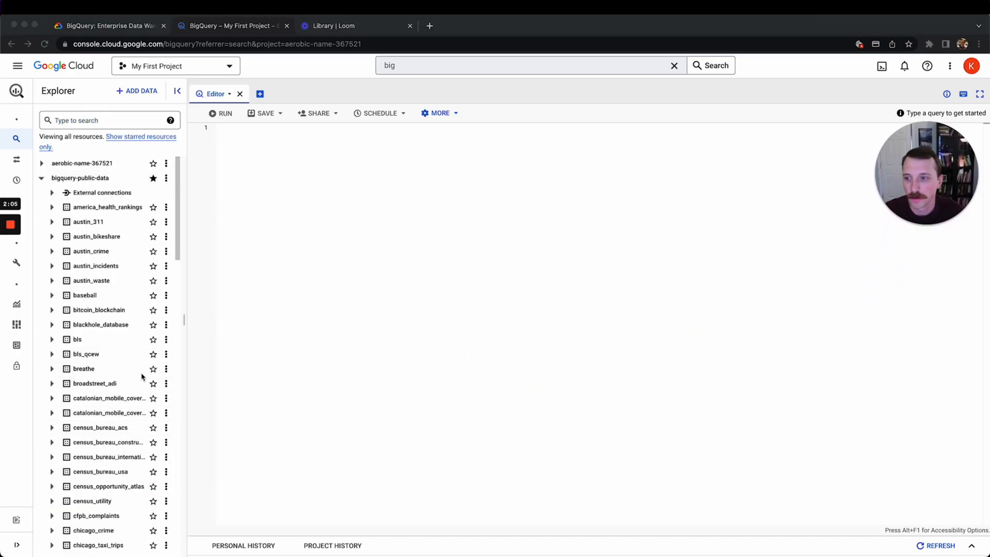
pyautogui.moveTo(107, 206)
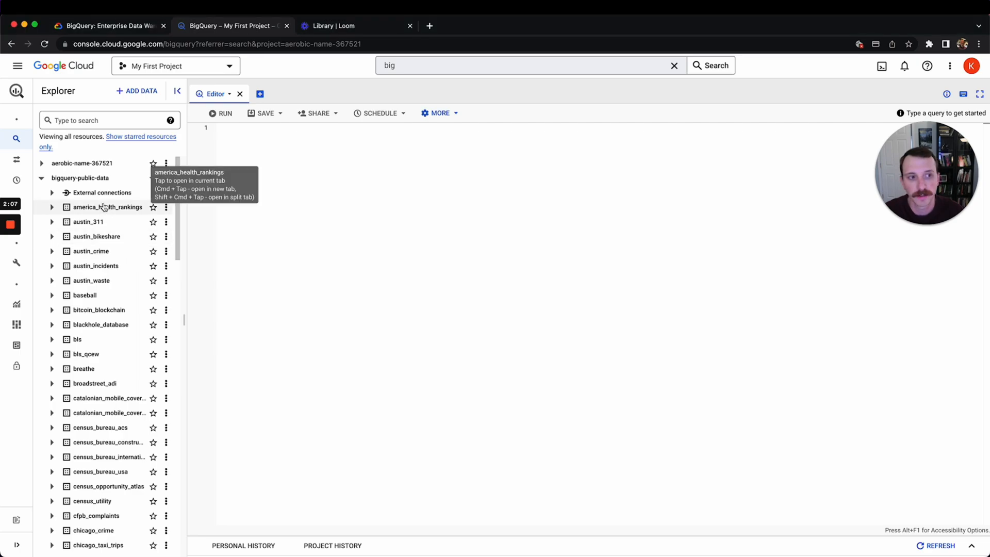
pyautogui.moveTo(77, 339)
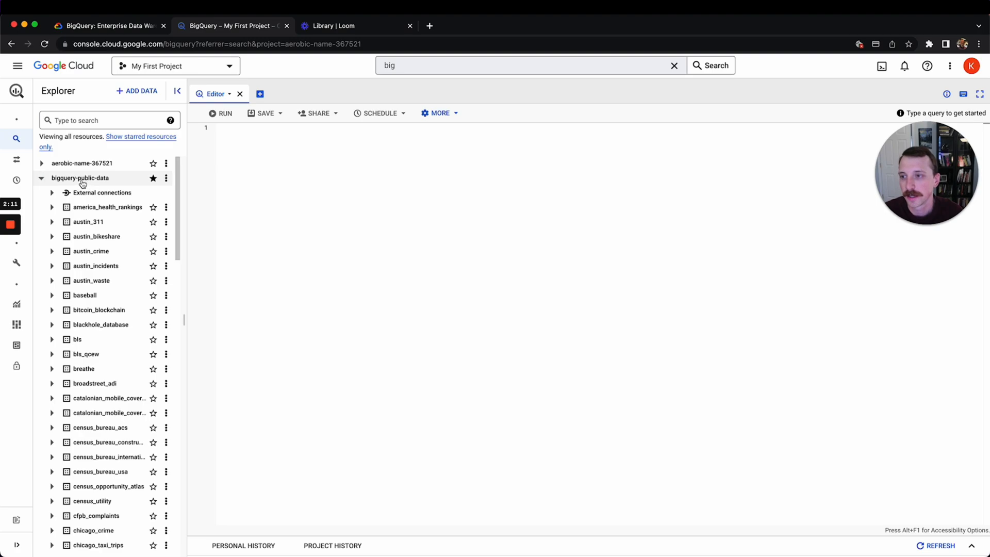
pyautogui.moveTo(81, 177)
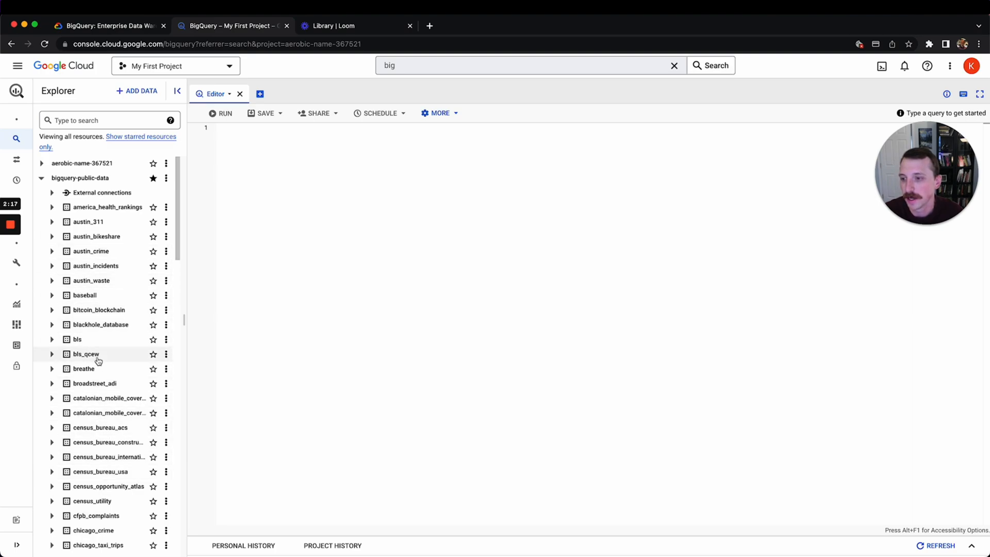
pyautogui.moveTo(77, 318)
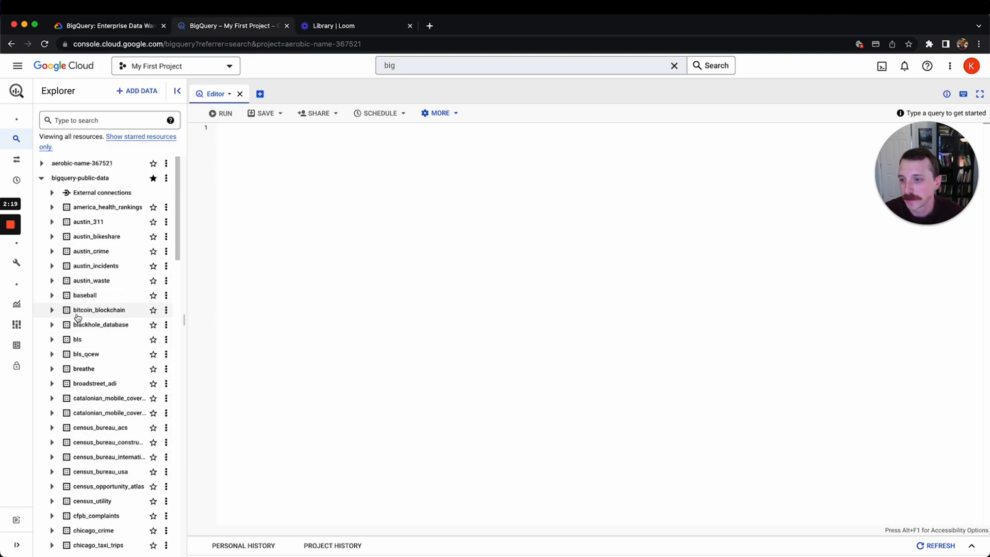
pyautogui.click(53, 309)
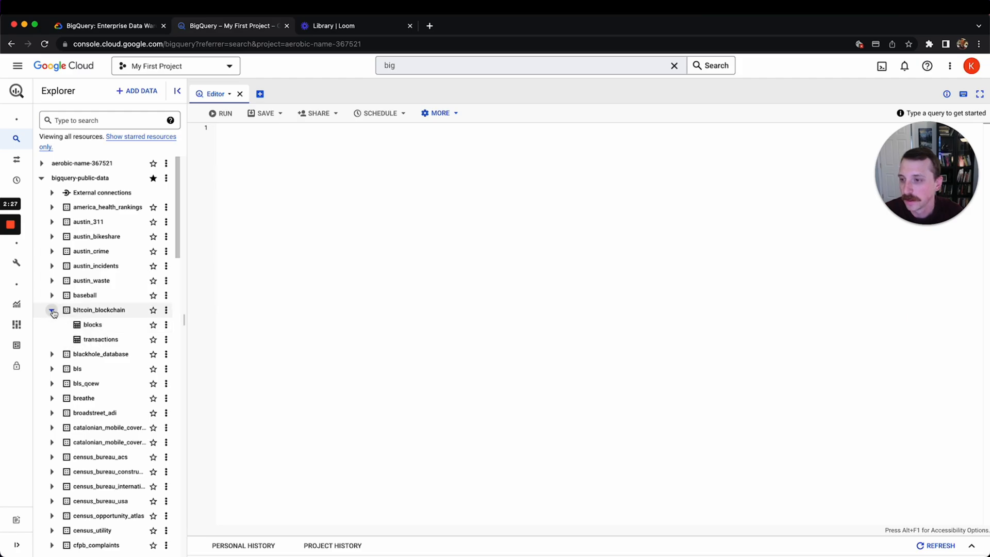
pyautogui.click(52, 311)
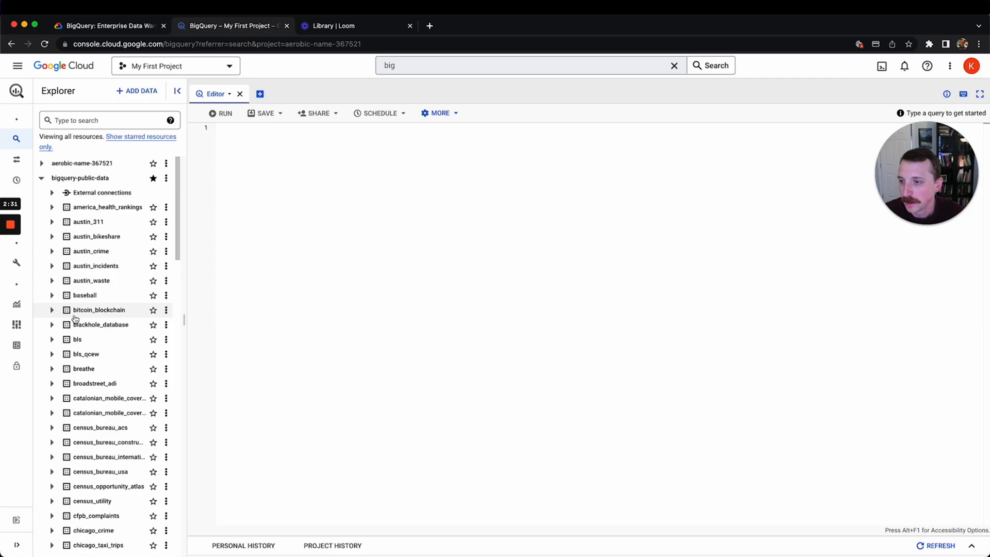
pyautogui.click(52, 279)
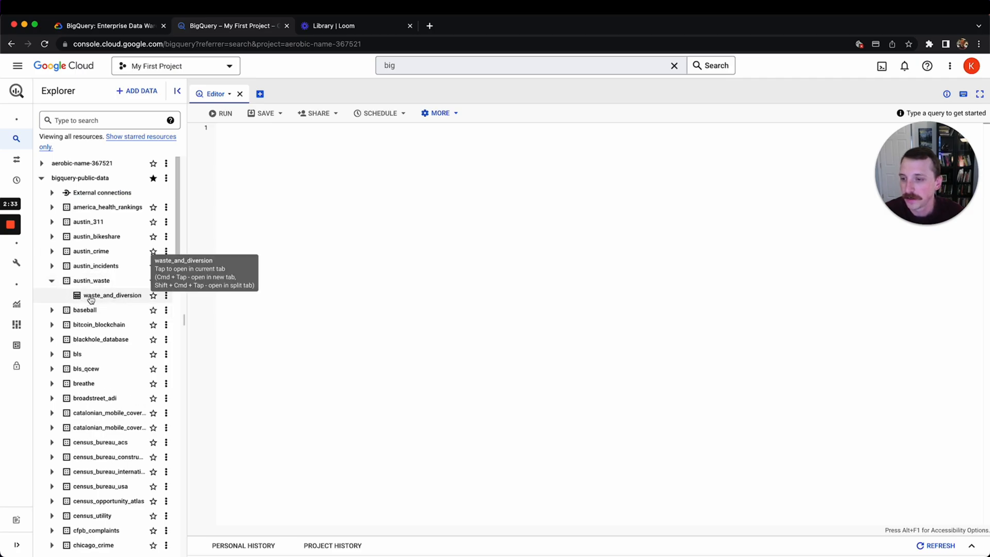
# - Preview the waste_and_diversion table's roughly 740,873 recycling load rows
pyautogui.click(111, 295)
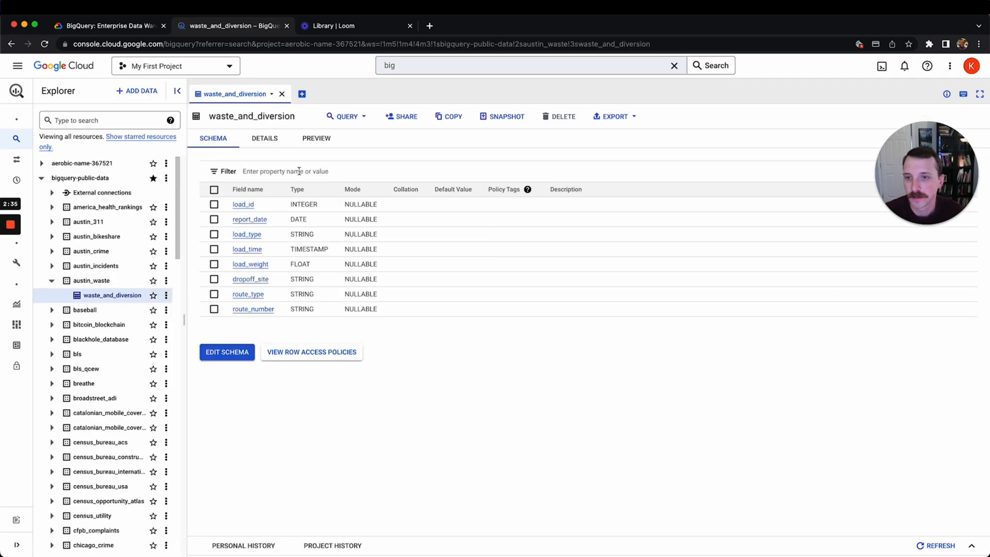
pyautogui.moveTo(111, 296)
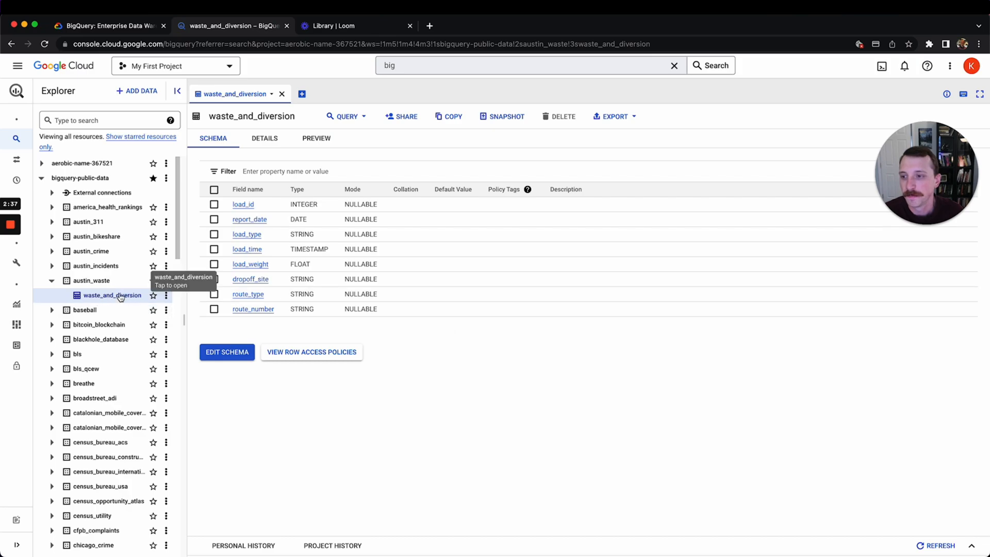
pyautogui.click(316, 138)
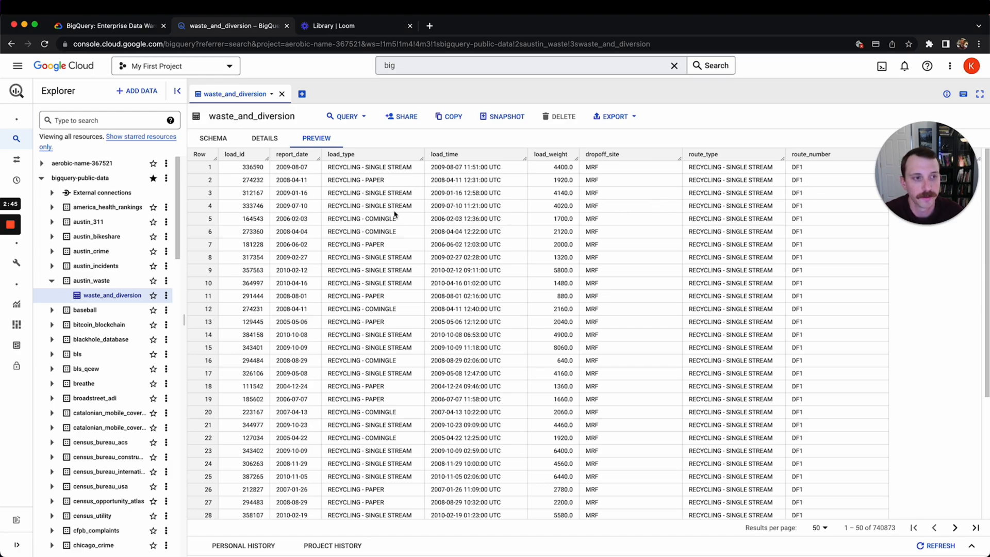
pyautogui.moveTo(582, 291)
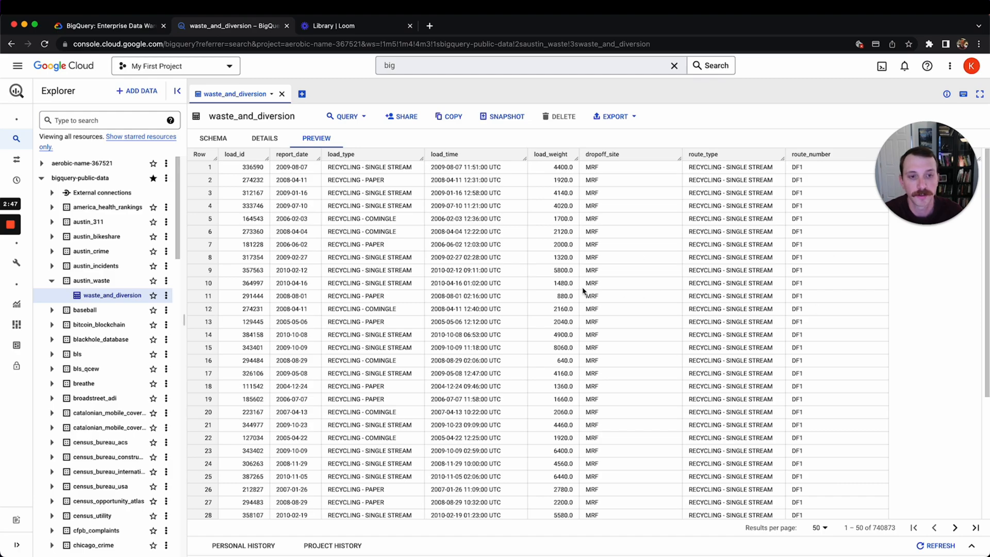
pyautogui.moveTo(104, 297)
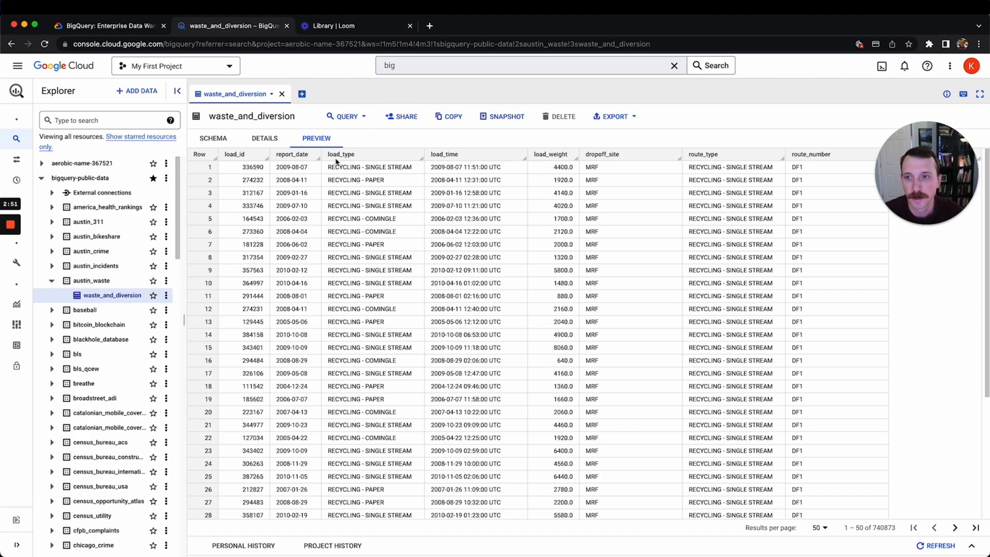
pyautogui.moveTo(895, 476)
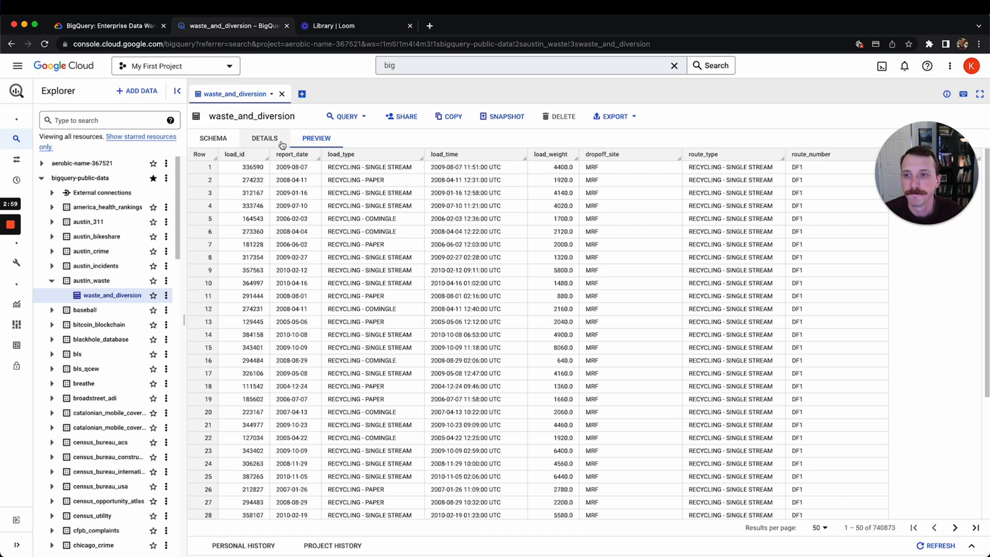
# - Load more public datasets such as crypto_bitcoin, imdb and london_crime via More Results
pyautogui.scroll(-3)
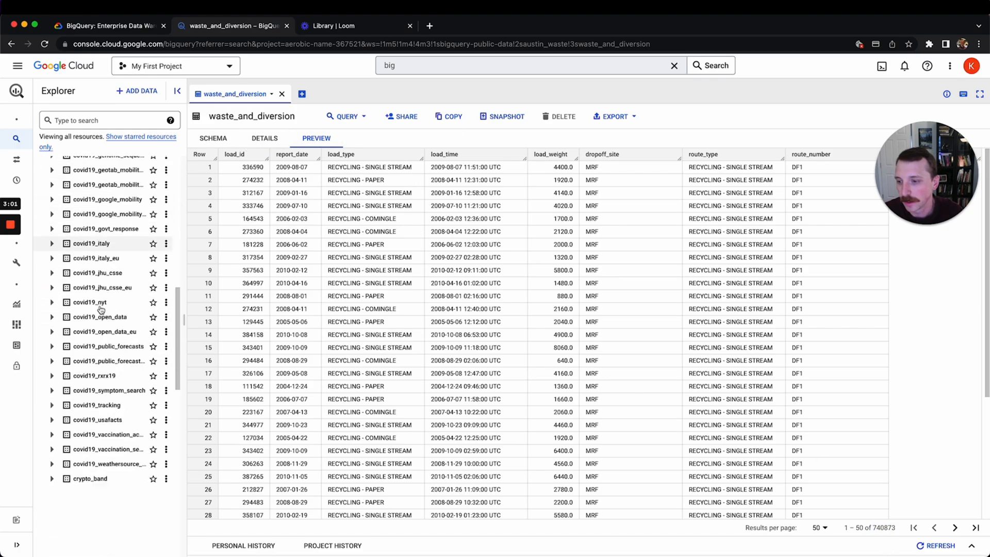
pyautogui.click(89, 542)
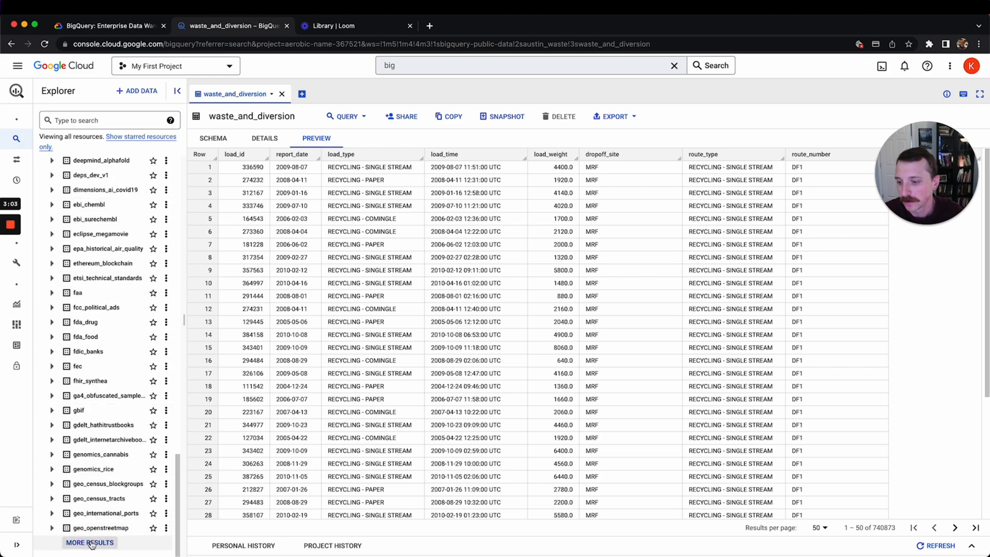
pyautogui.click(89, 542)
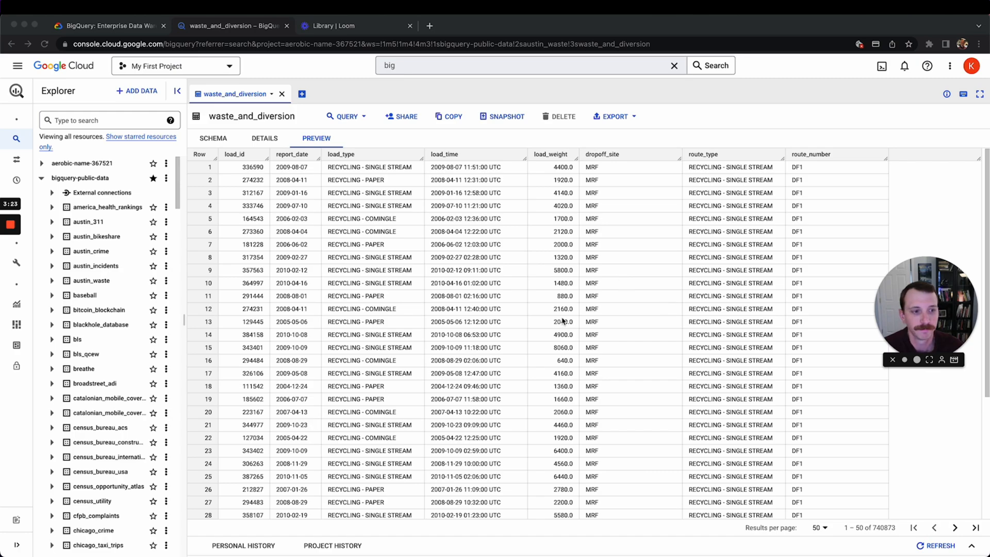
pyautogui.moveTo(529, 403)
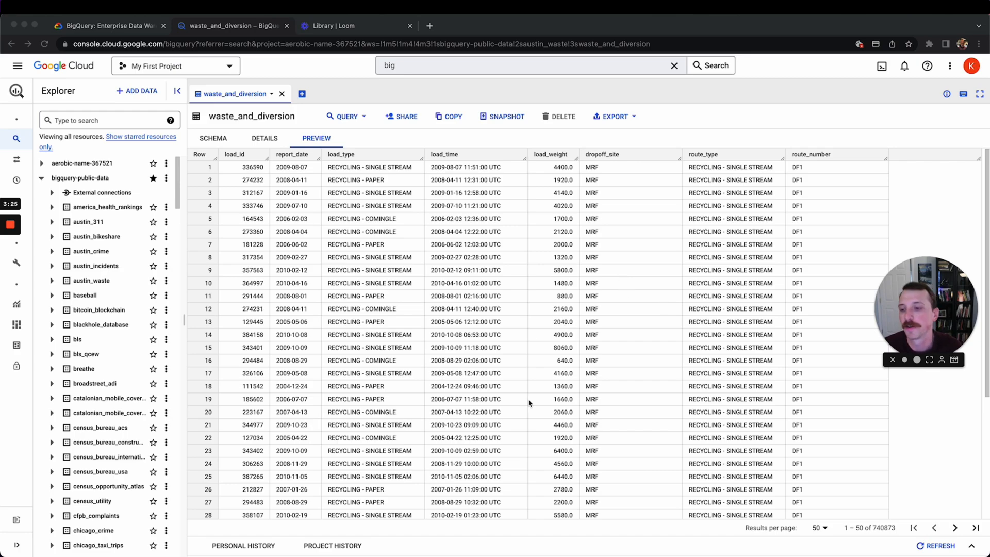
pyautogui.scroll(-3)
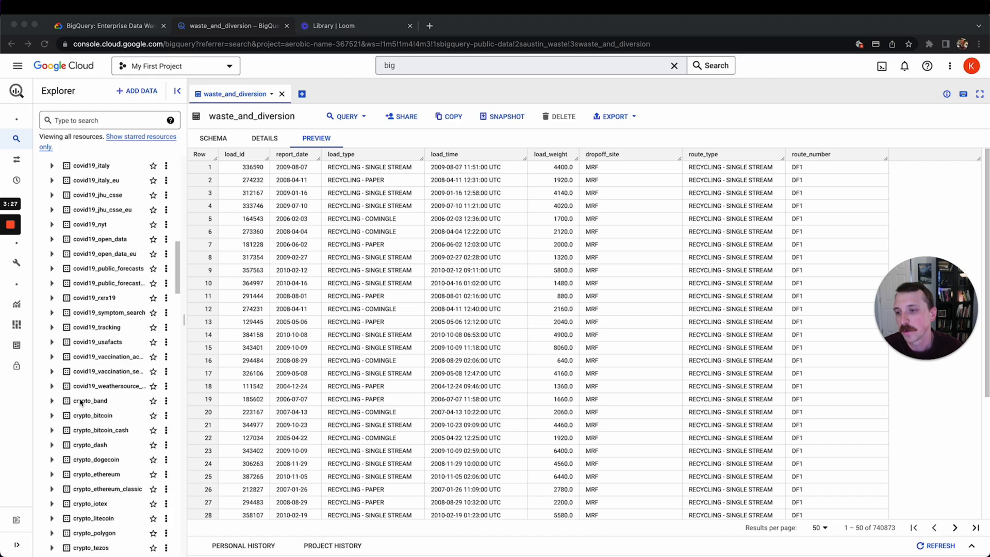
pyautogui.scroll(-3)
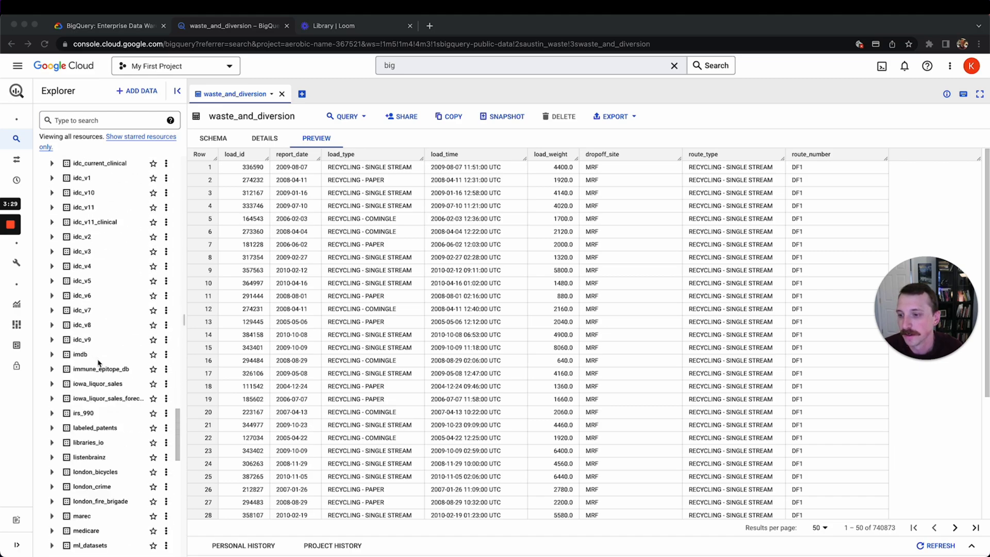